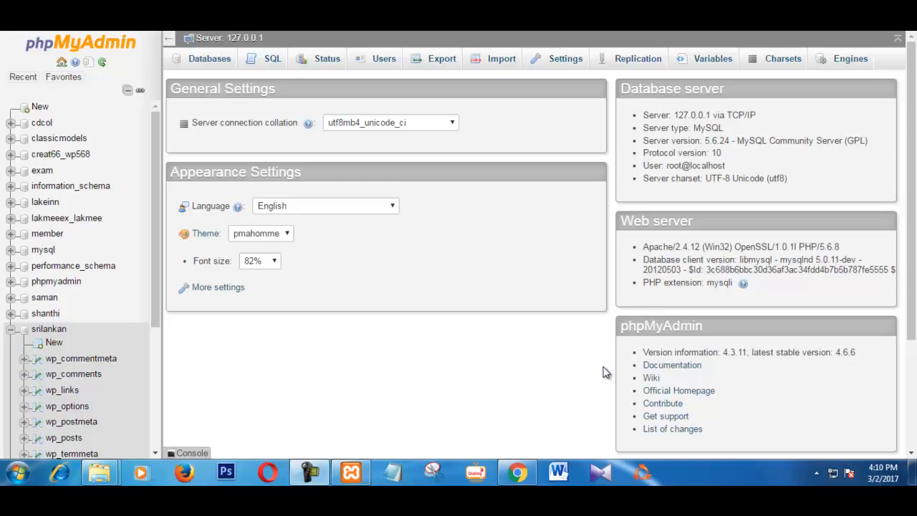
mouse_move(450, 370)
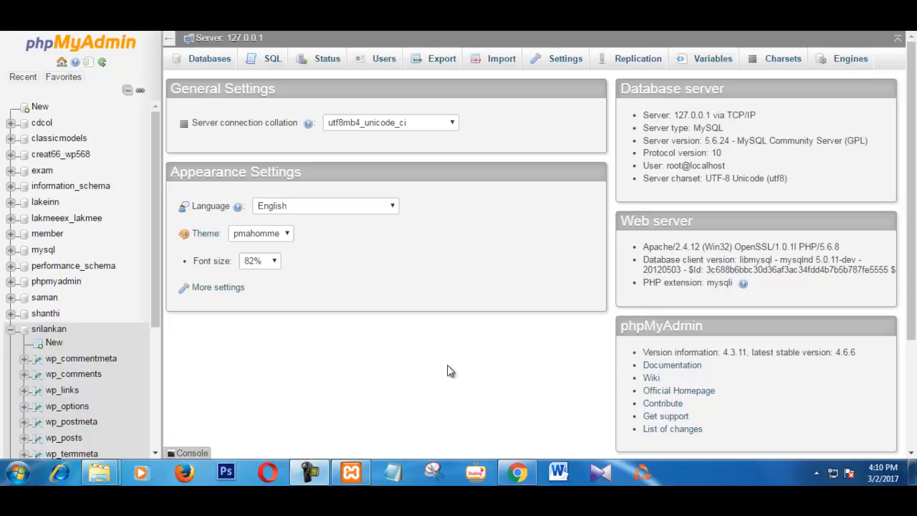
mouse_move(432, 353)
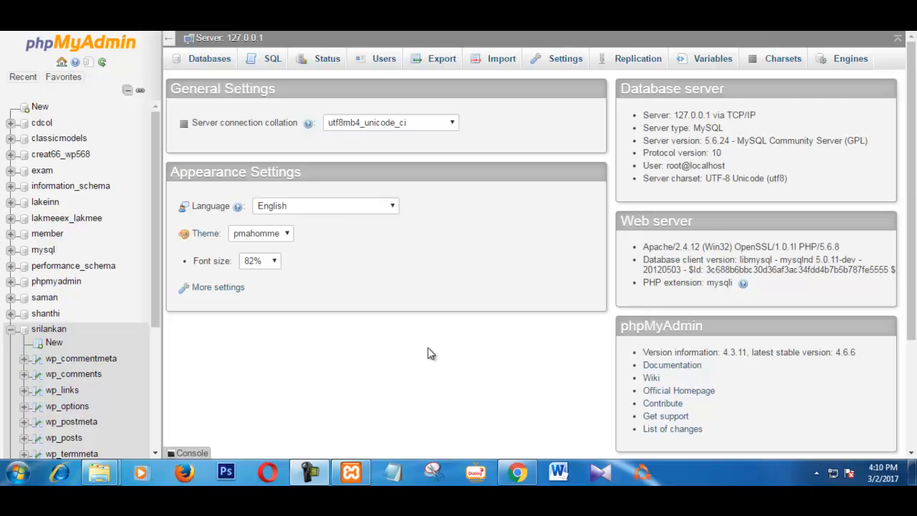
mouse_move(379, 344)
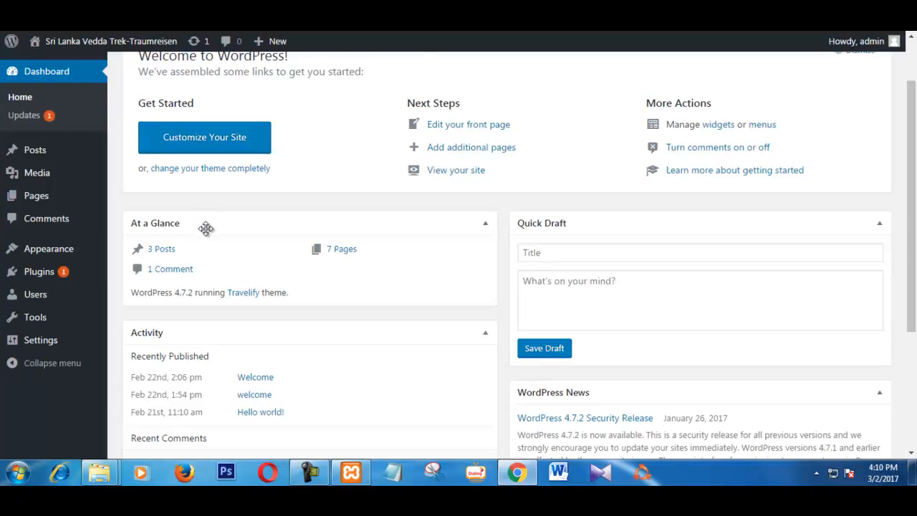
- Scroll down the WordPress dashboard to review the site's recent activity
scroll("down", 3)
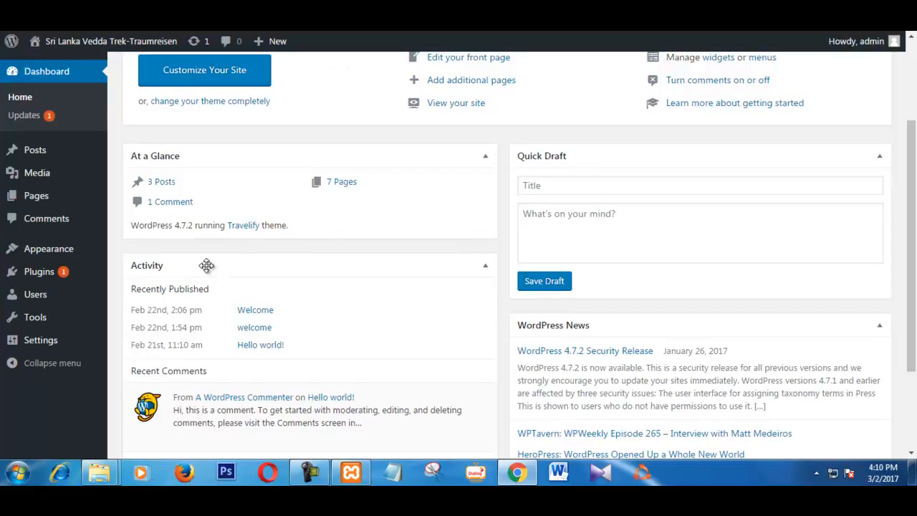
mouse_move(183, 238)
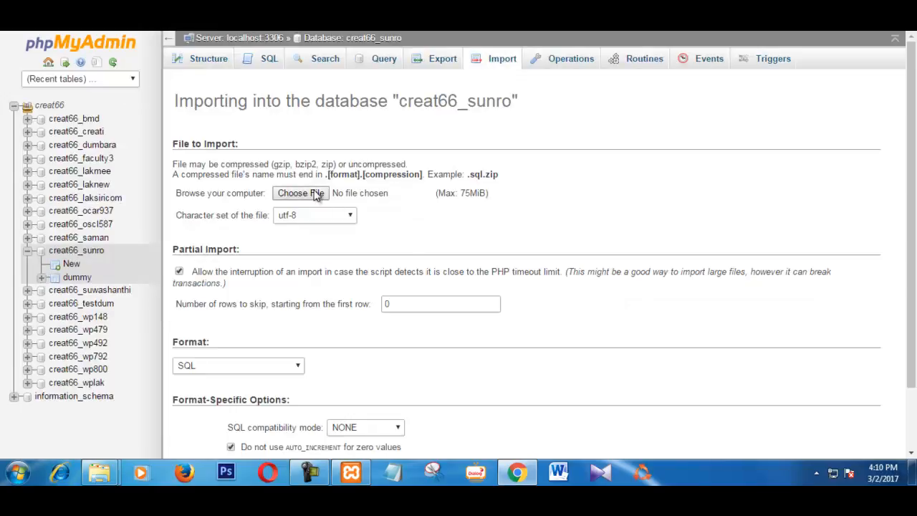
- Upload dummy.sql into creat66_sunro, which fails with an unknown collation utf8mb4_unicode_520_ci error
left_click(299, 192)
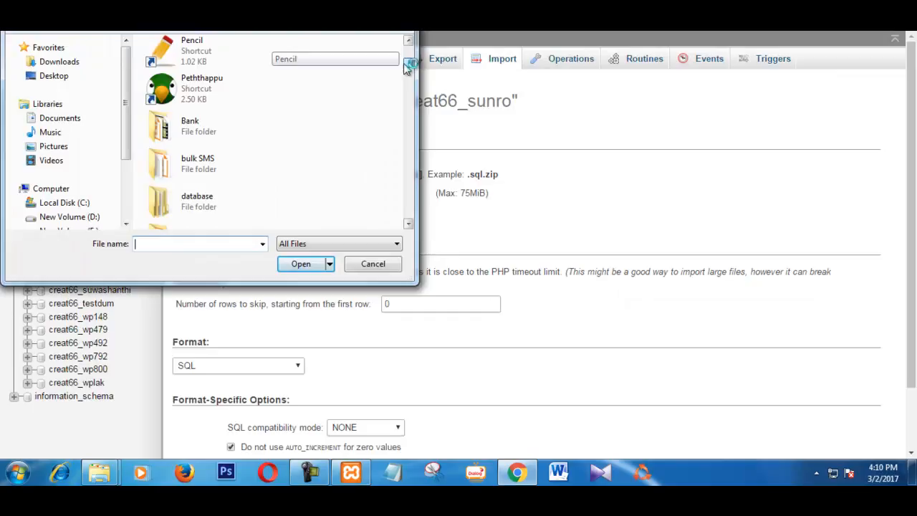
scroll("down", 3)
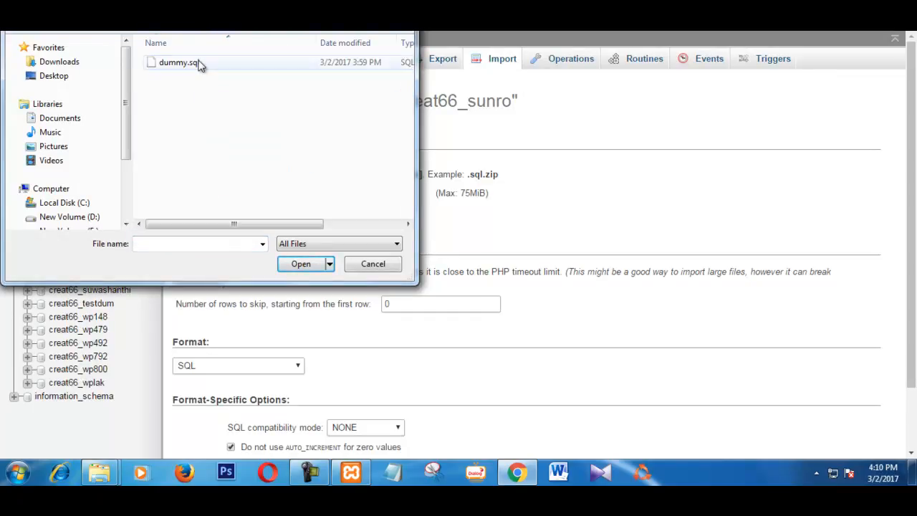
left_click(301, 264)
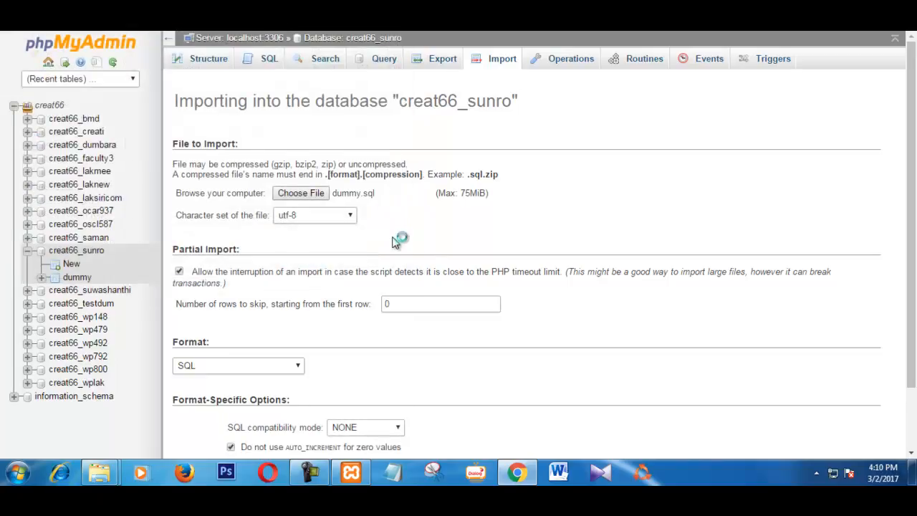
mouse_move(369, 258)
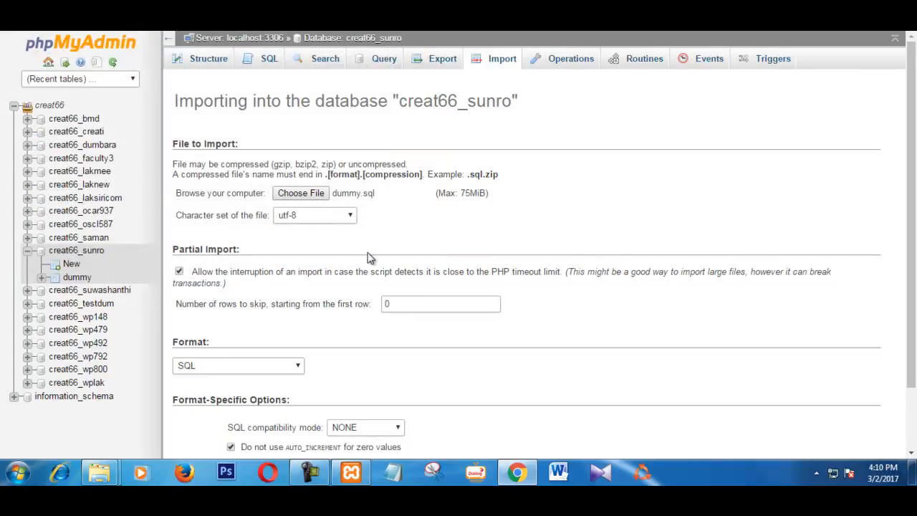
left_click(195, 415)
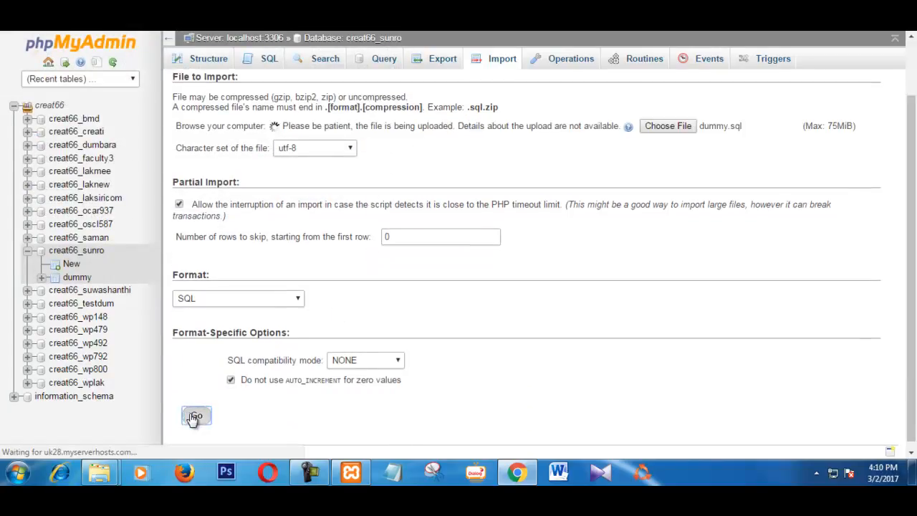
left_click(195, 415)
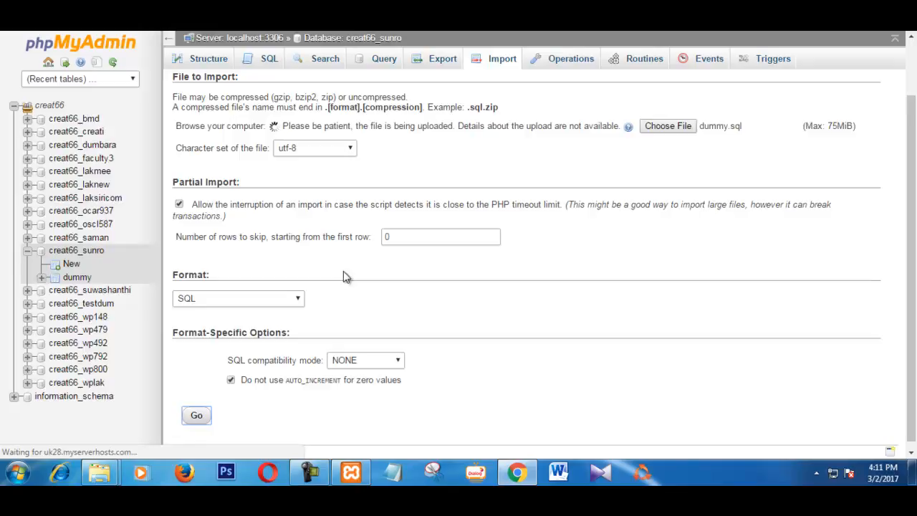
left_click(195, 416)
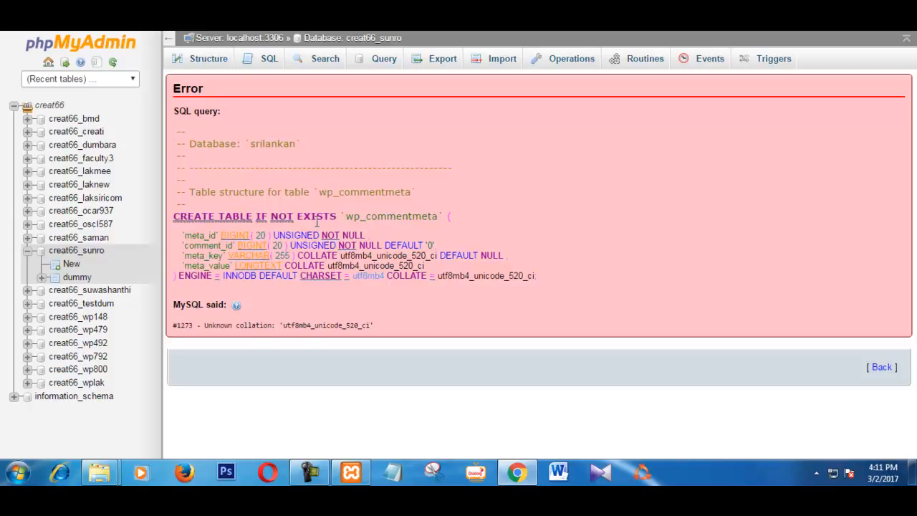
mouse_move(341, 204)
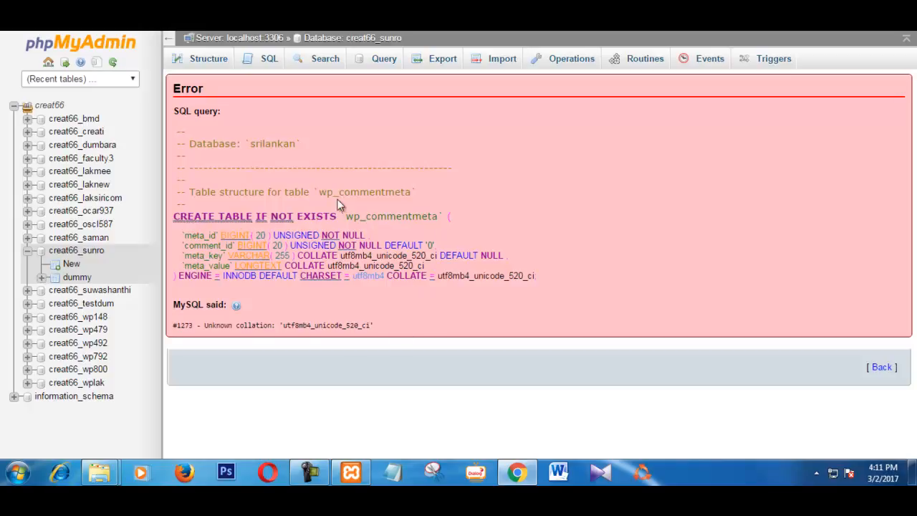
mouse_move(433, 271)
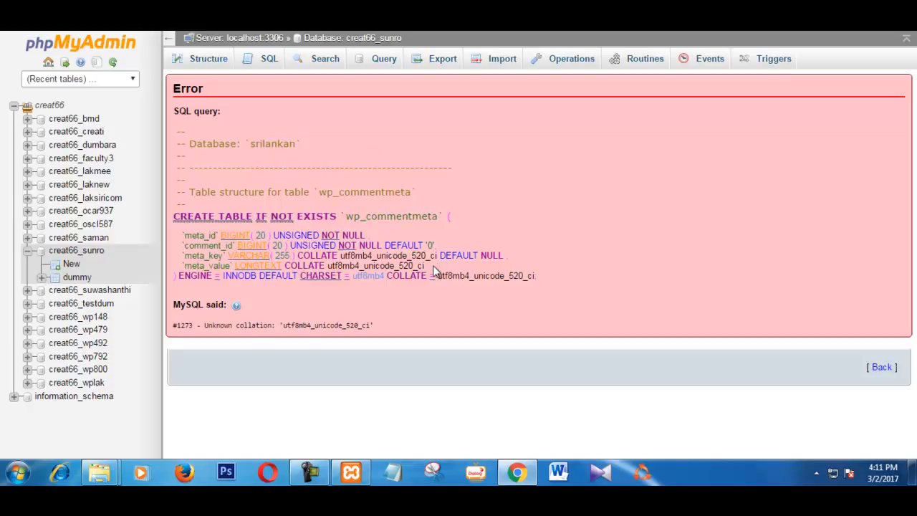
mouse_move(435, 272)
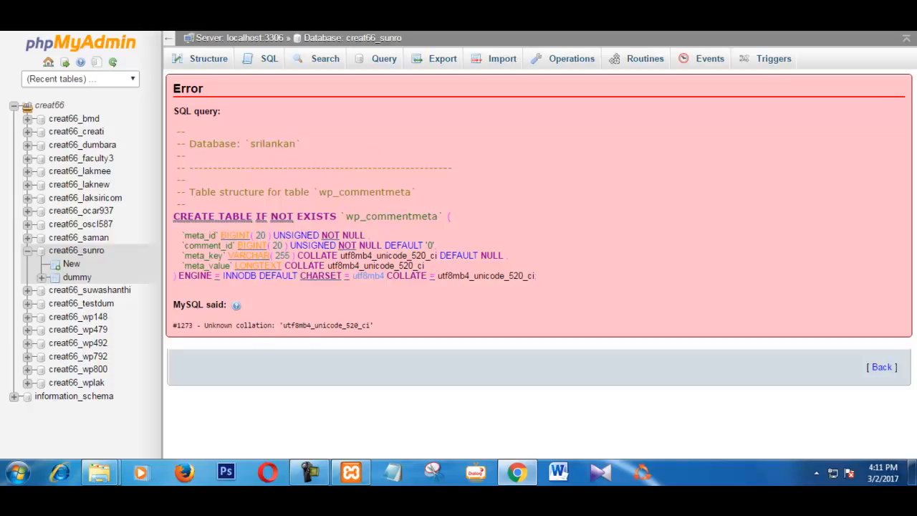
mouse_move(333, 166)
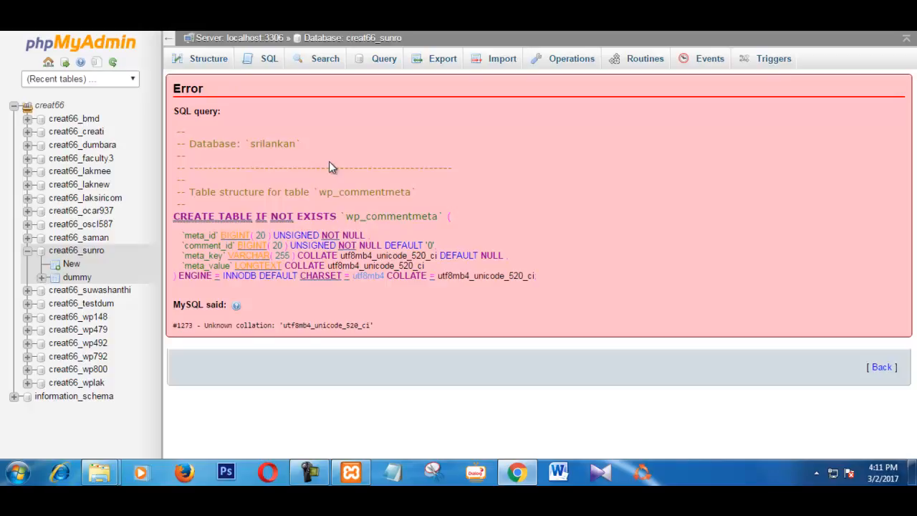
mouse_move(332, 166)
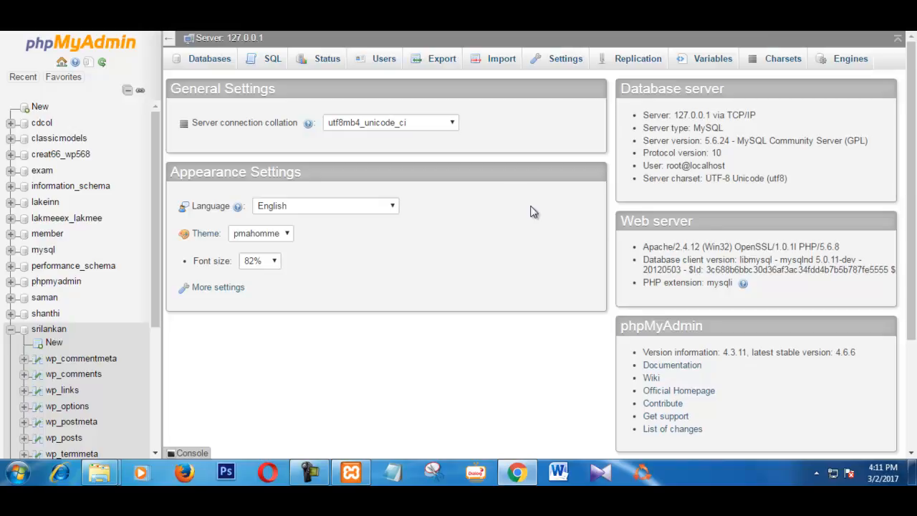
mouse_move(499, 59)
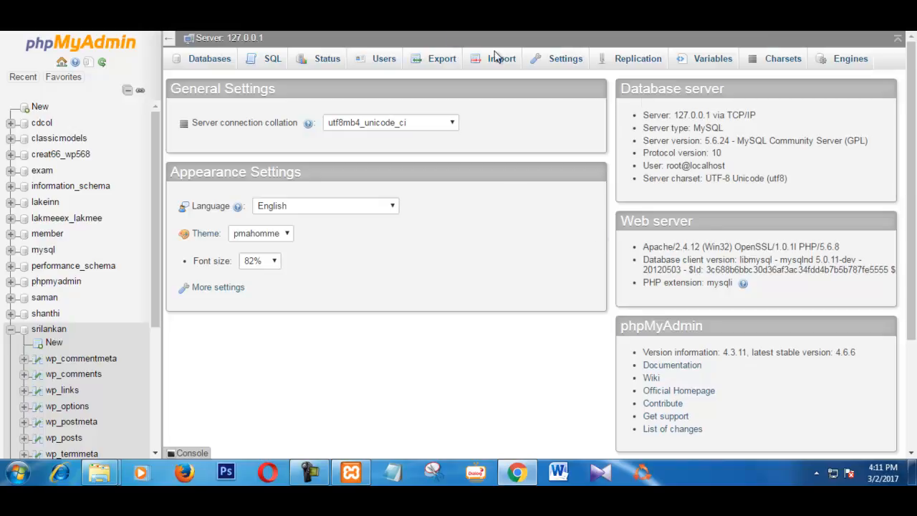
mouse_move(683, 167)
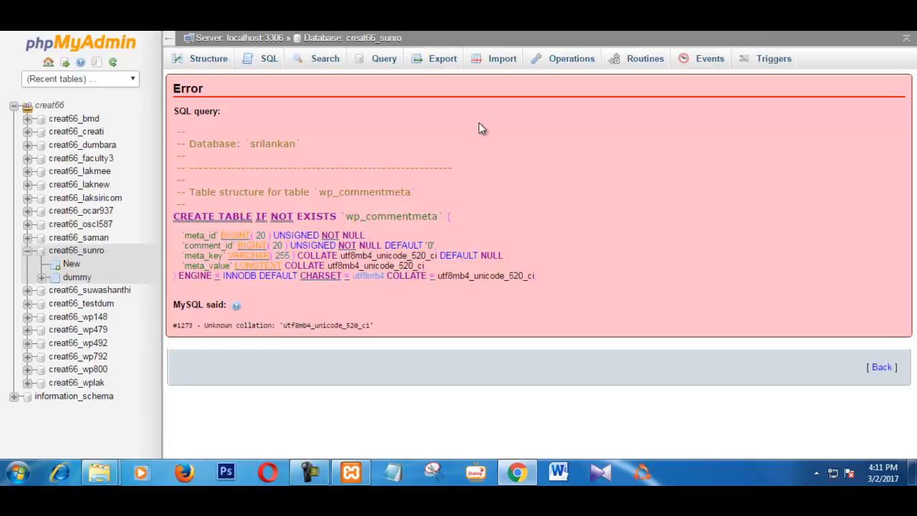
mouse_move(418, 112)
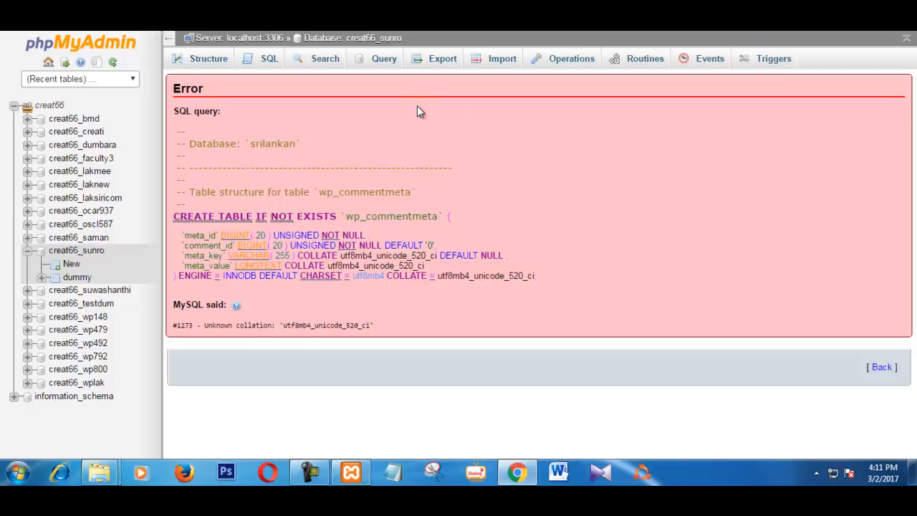
mouse_move(267, 83)
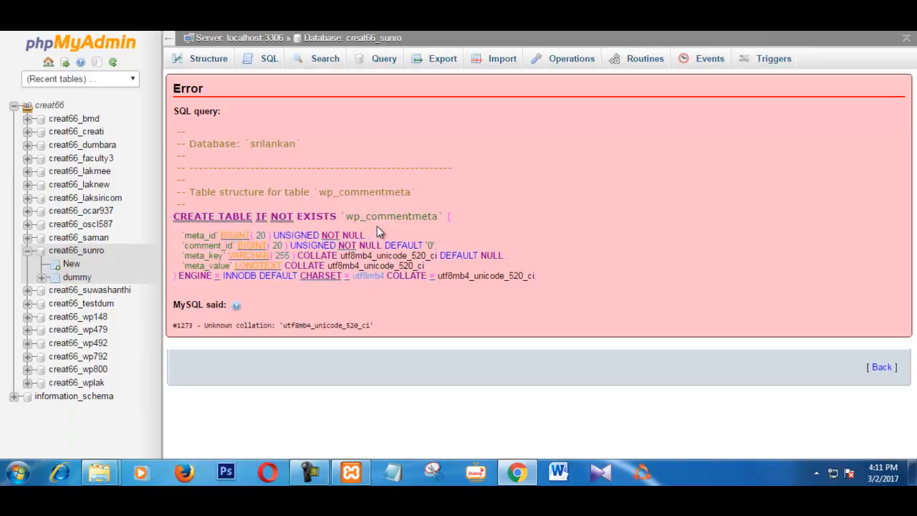
mouse_move(265, 155)
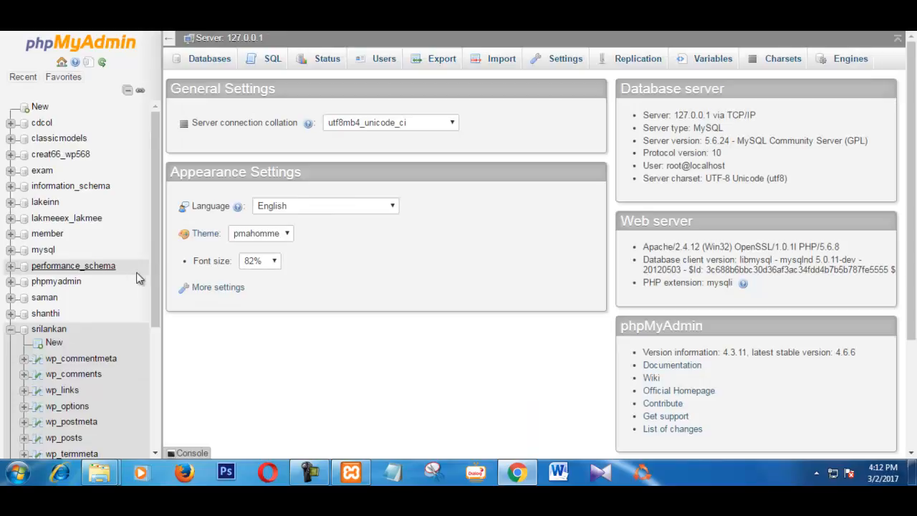
mouse_move(112, 304)
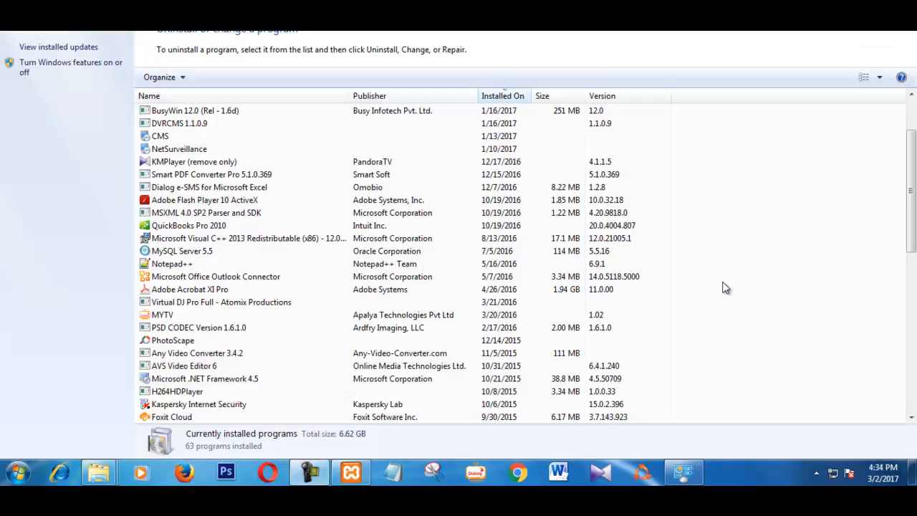
mouse_move(721, 306)
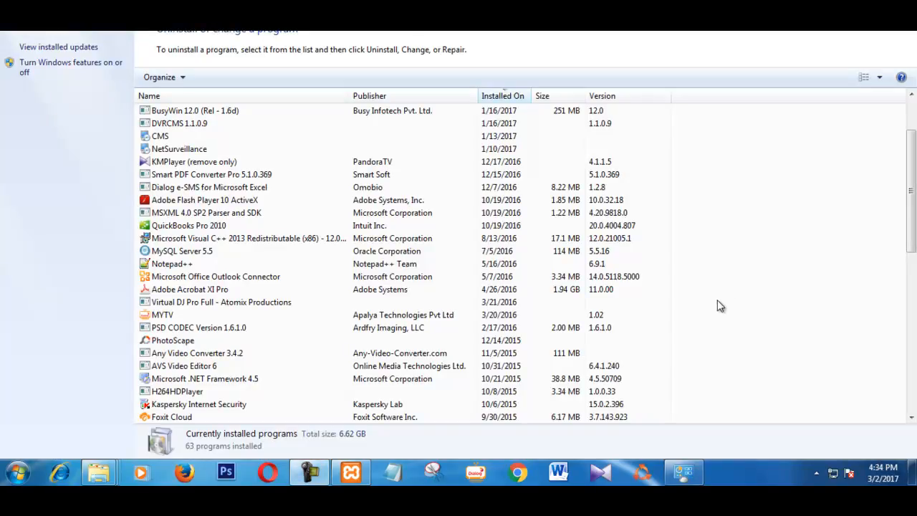
- Scroll the installed programs list down to XAMPP by Bitnami, version 5.6.8-0
scroll("down", 3)
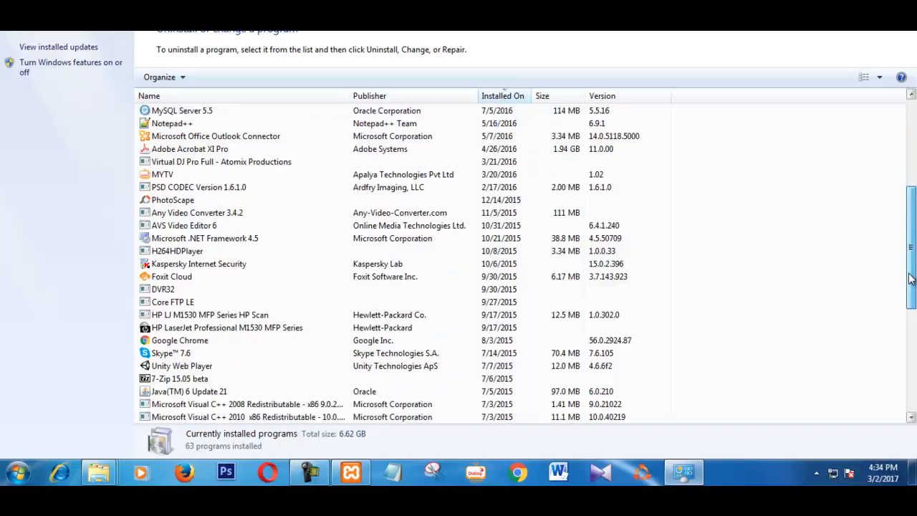
scroll("down", 3)
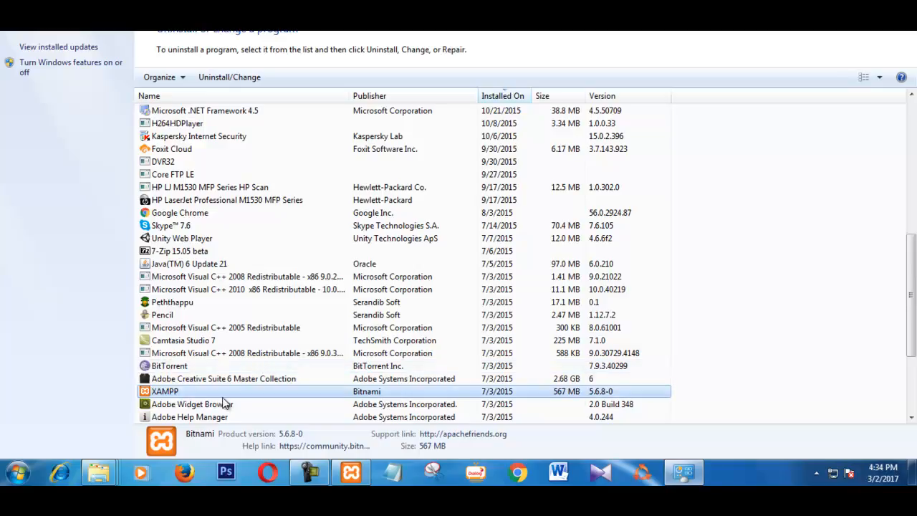
mouse_move(228, 400)
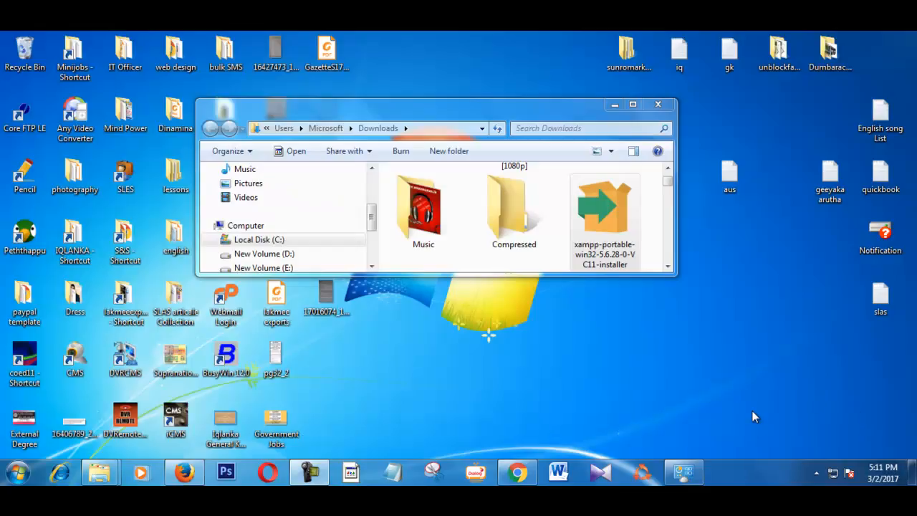
mouse_move(764, 399)
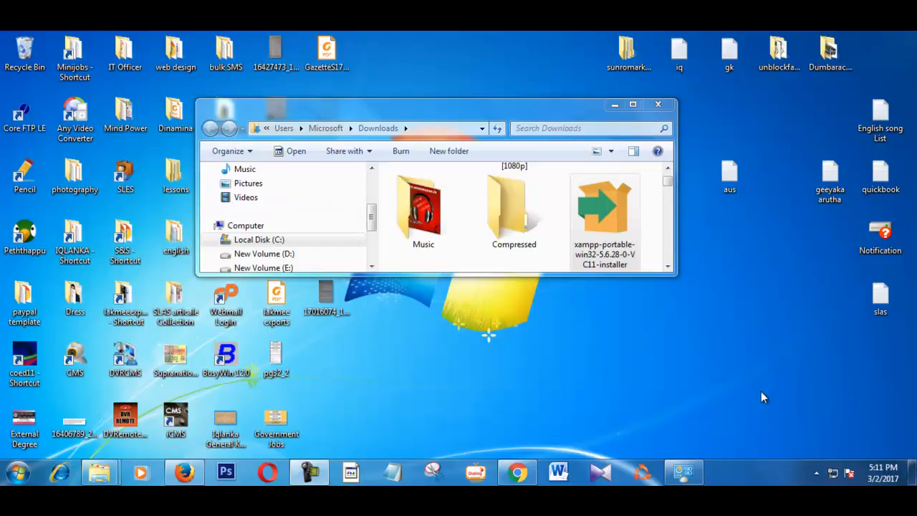
mouse_move(749, 404)
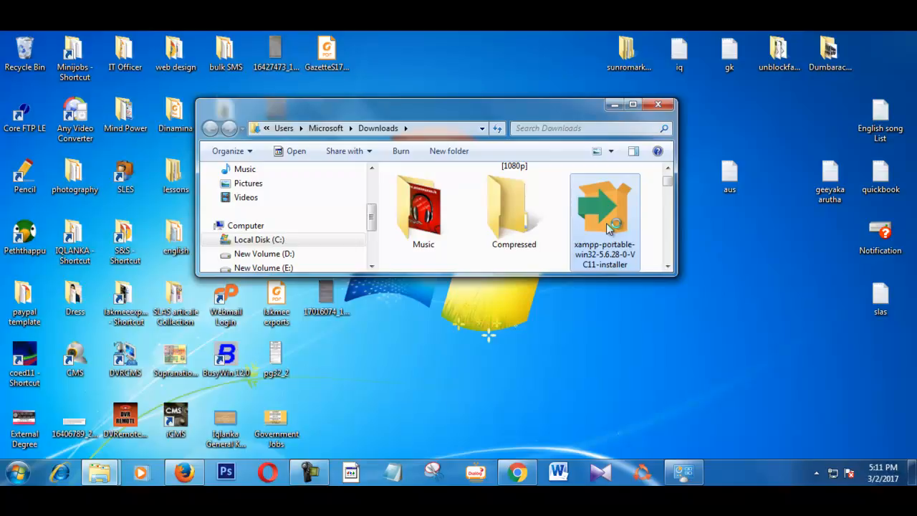
double_click(605, 207)
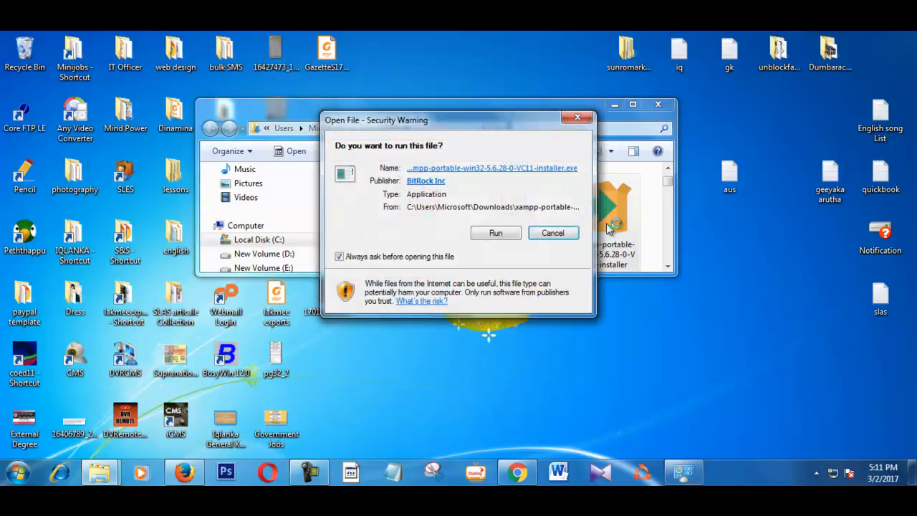
left_click(553, 232)
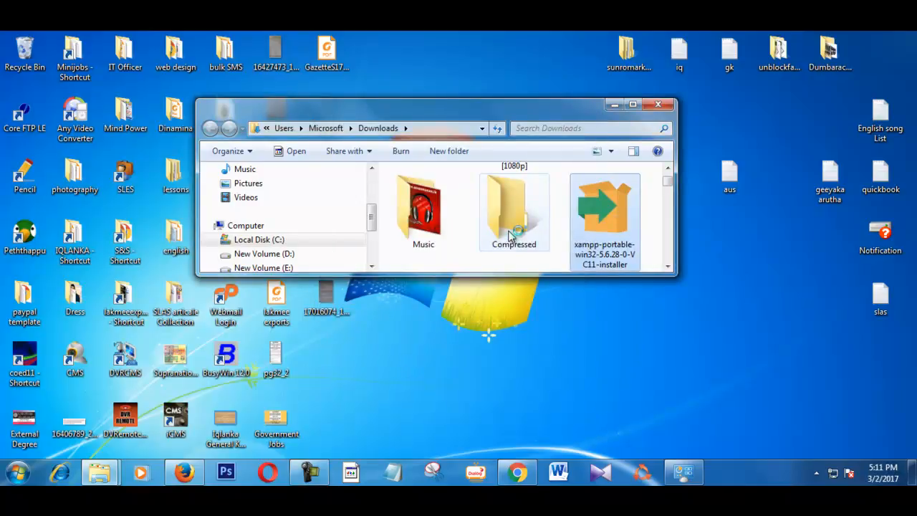
mouse_move(513, 215)
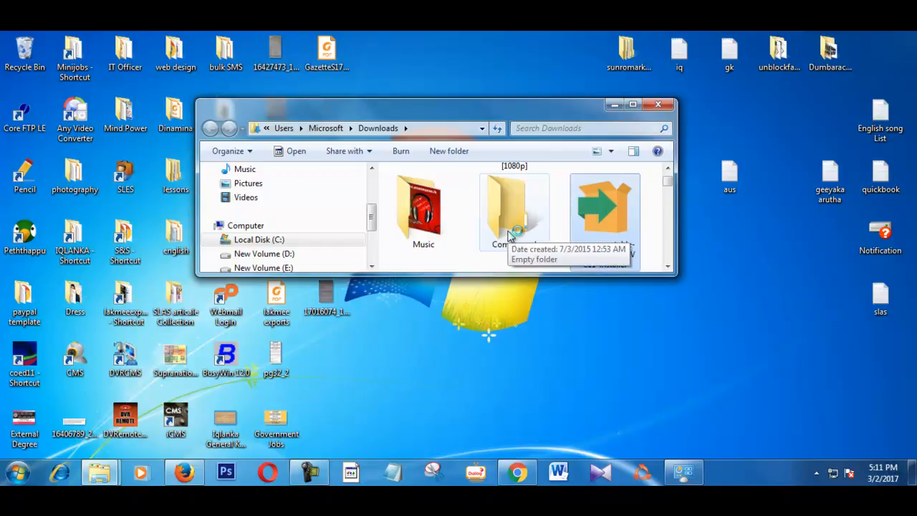
left_click(350, 471)
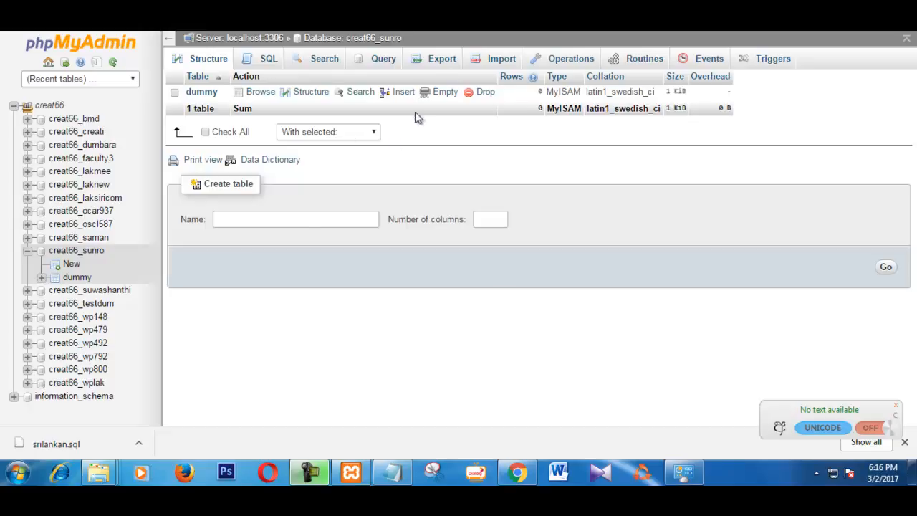
mouse_move(309, 91)
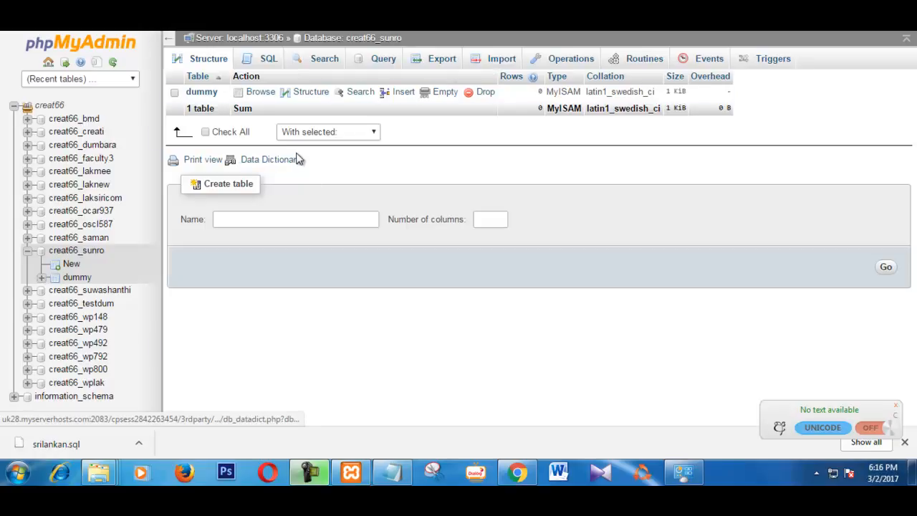
mouse_move(437, 134)
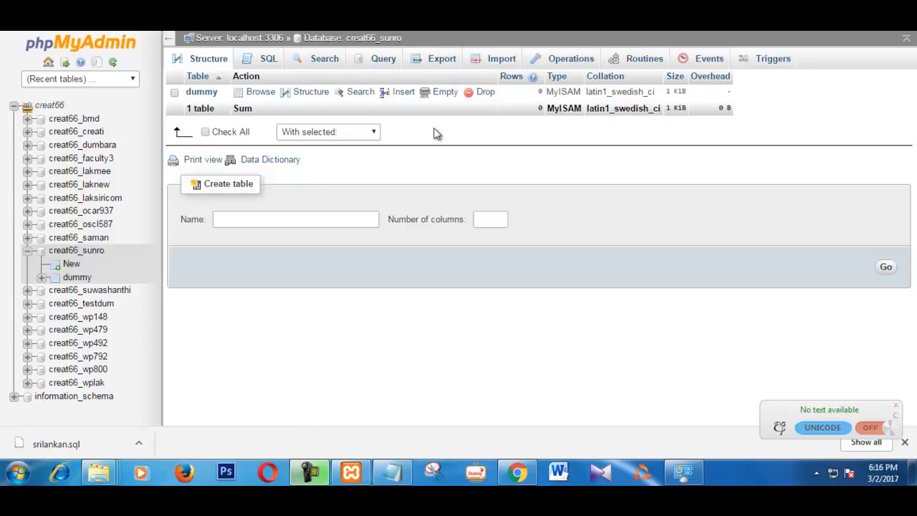
mouse_move(502, 57)
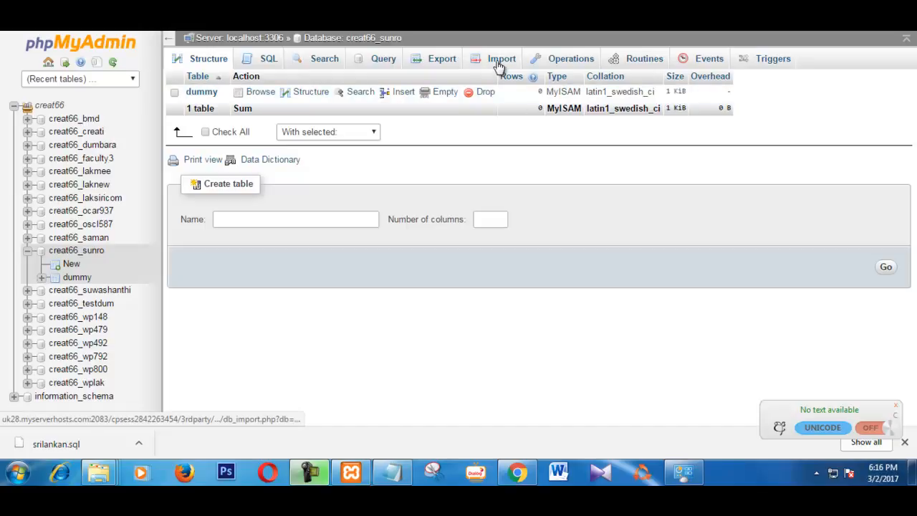
- Switch creat66_sunro to its Import page with SQL as the format
left_click(502, 57)
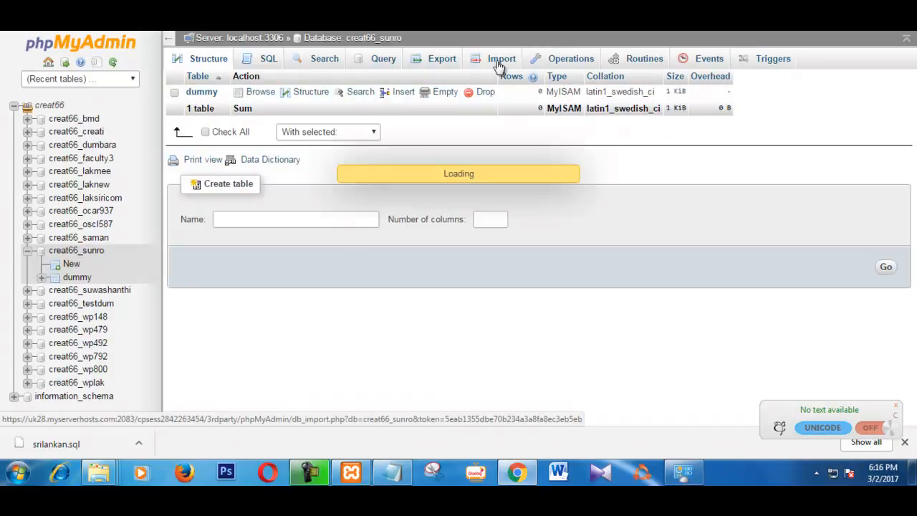
left_click(502, 59)
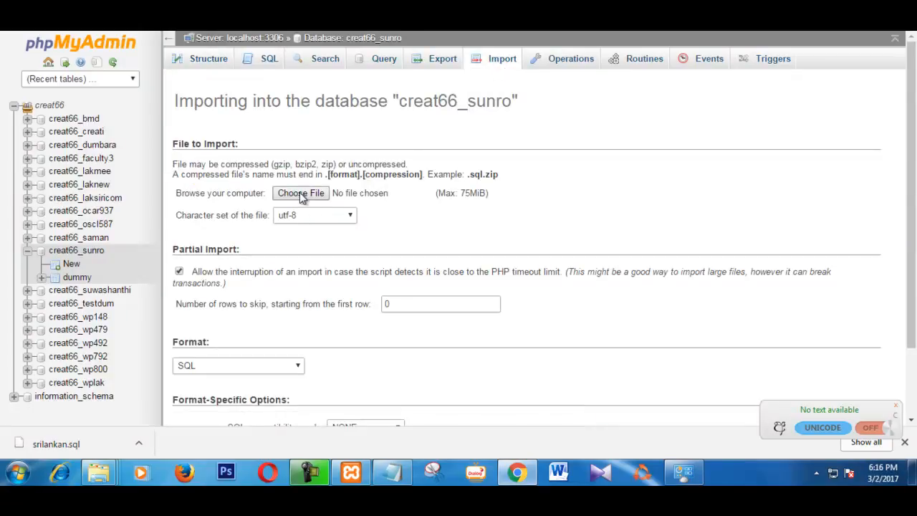
- Import dummy2.sql into creat66_sunro, running 57 queries and listing the wp_ tables
left_click(301, 192)
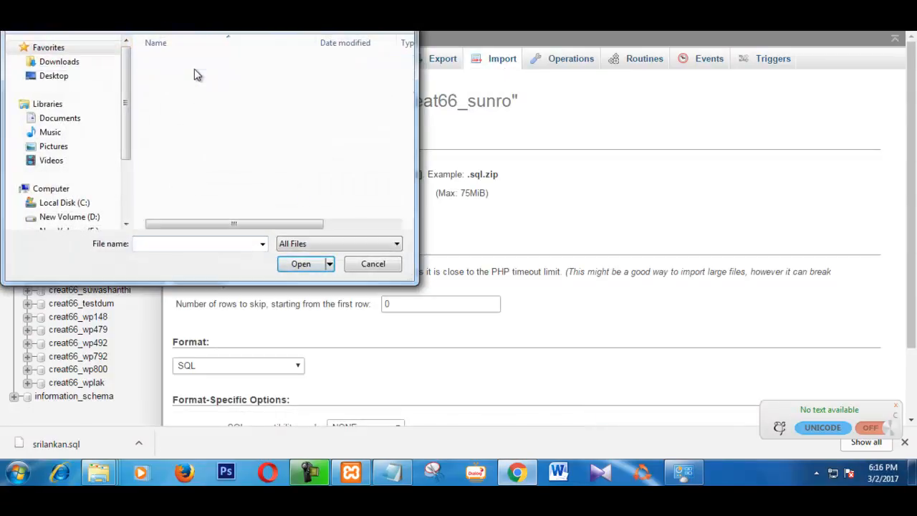
left_click(301, 263)
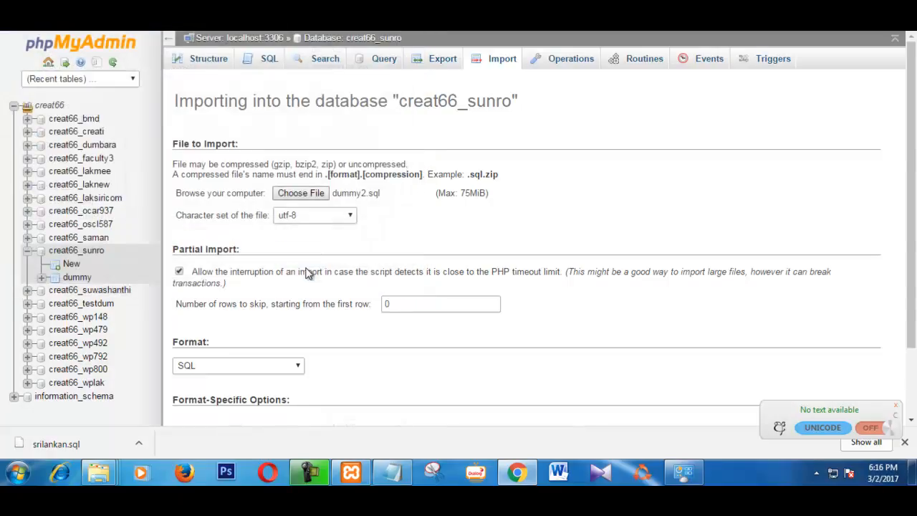
scroll("down", 3)
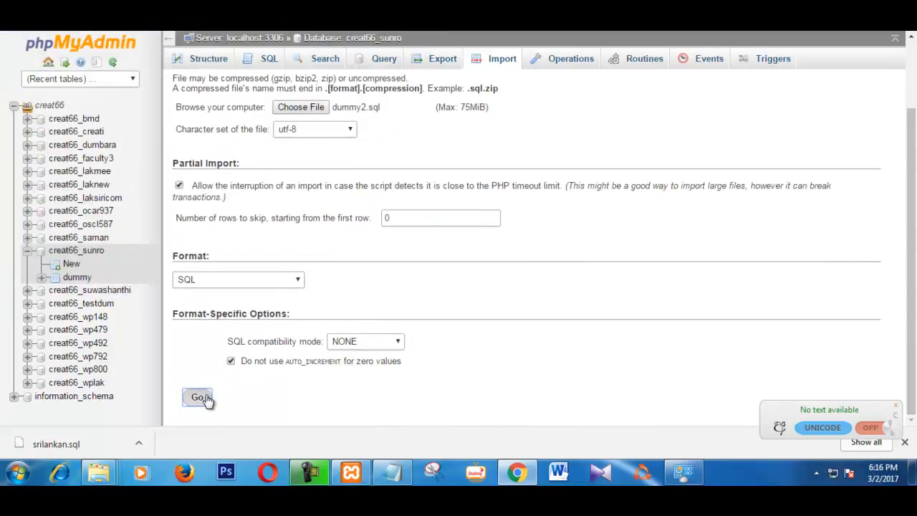
left_click(197, 397)
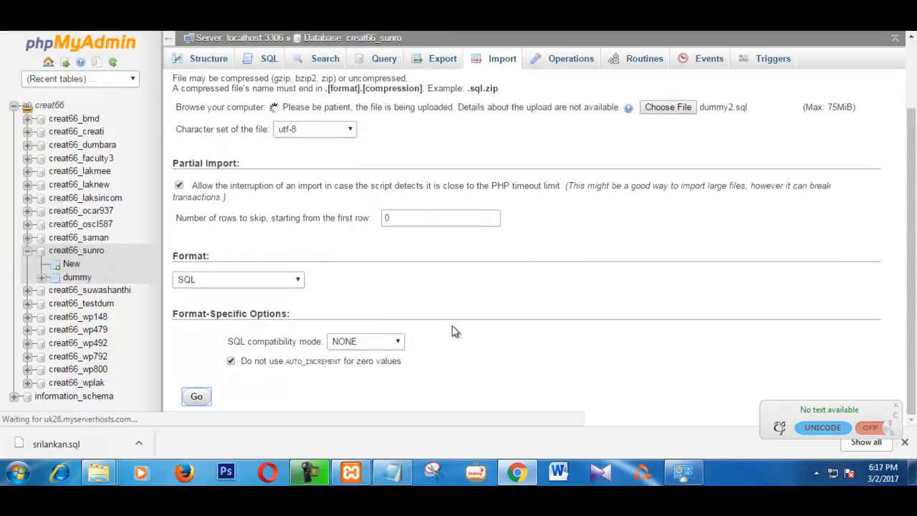
left_click(195, 395)
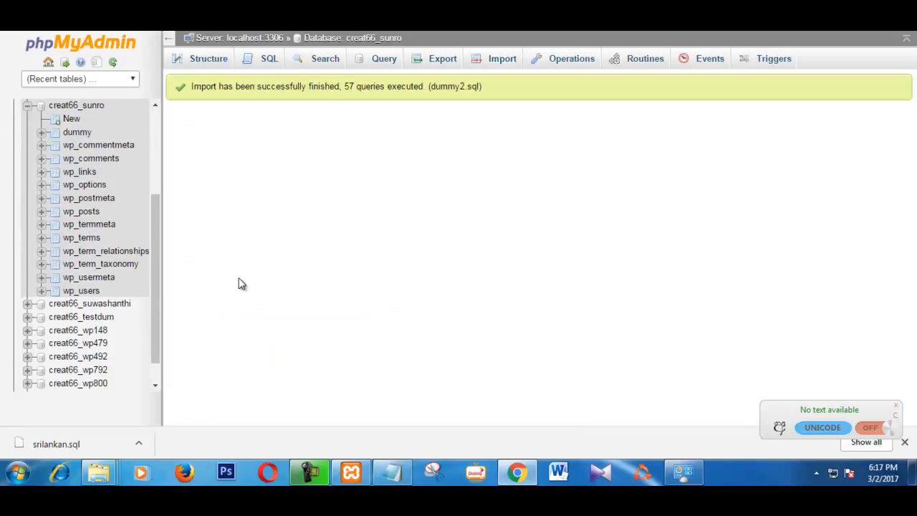
scroll("down", 3)
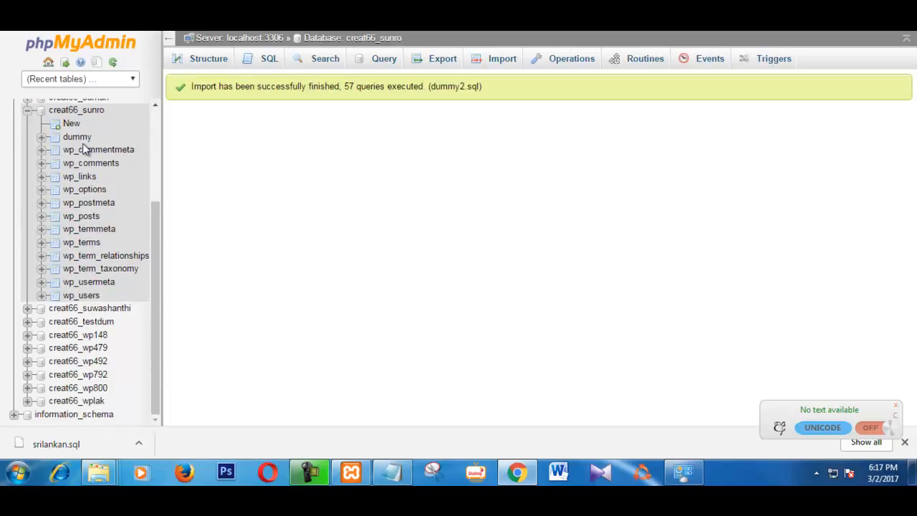